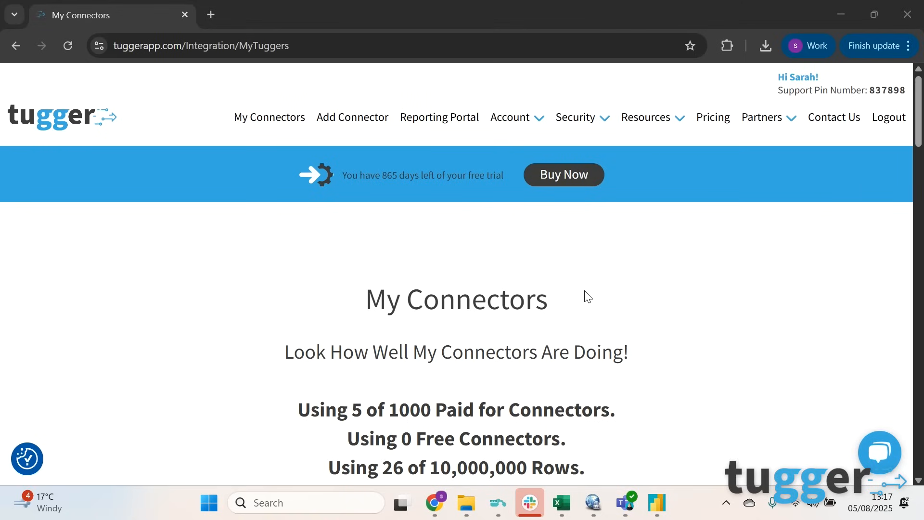
mouse_move(171, 151)
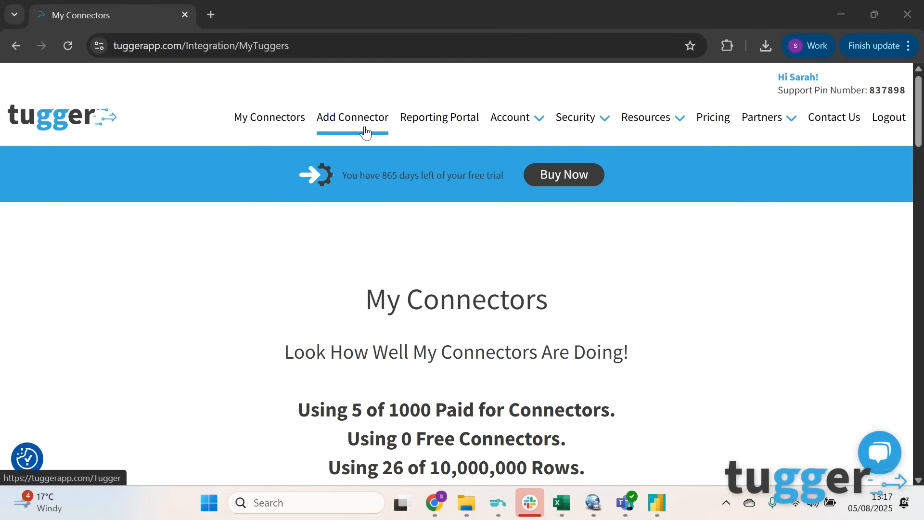
Step: Begin adding a Harvest Forecast connector from Tugger's Add Connector page
click(352, 116)
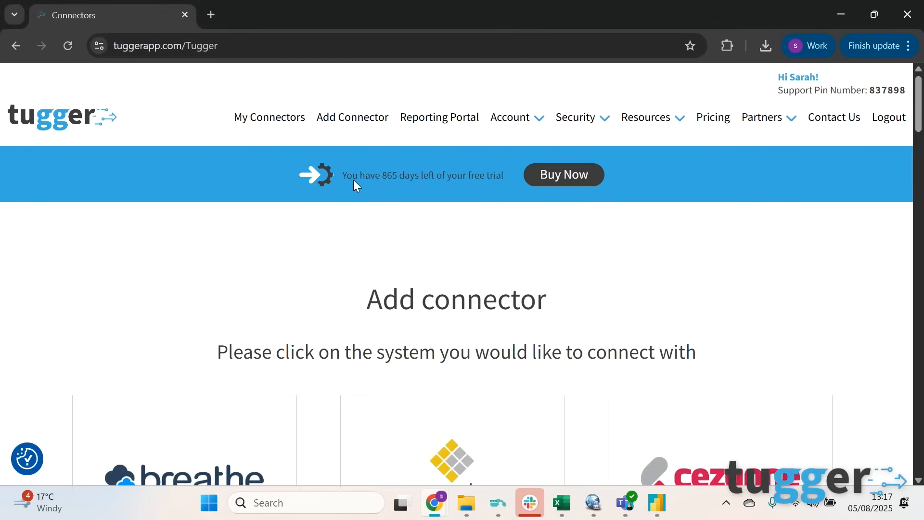
scroll(down, 3)
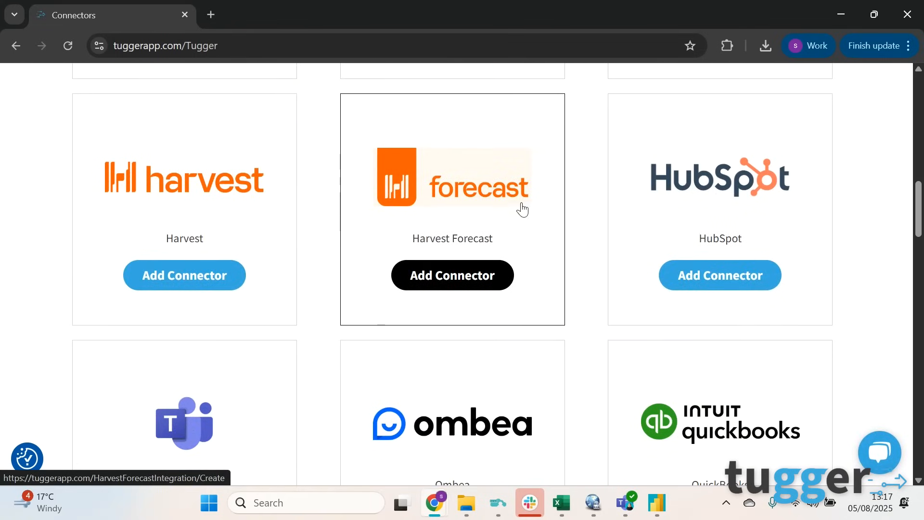
click(453, 275)
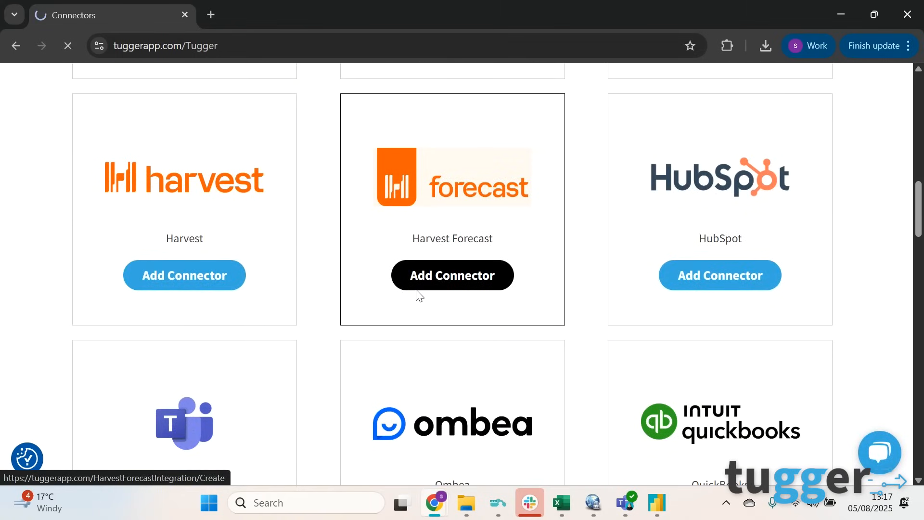
Step: Name the connector 'Harvest F' and move down to authorise access to Harvest Forecast
click(452, 275)
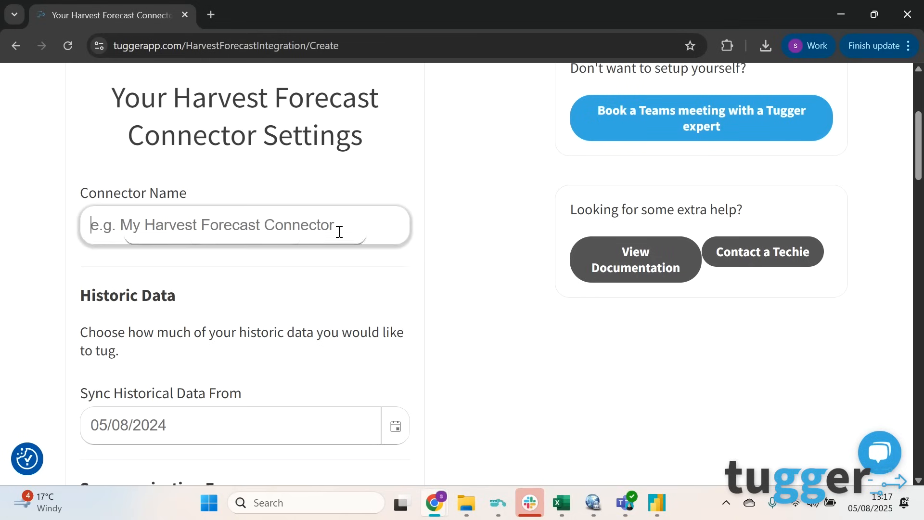
text(Harvest F)
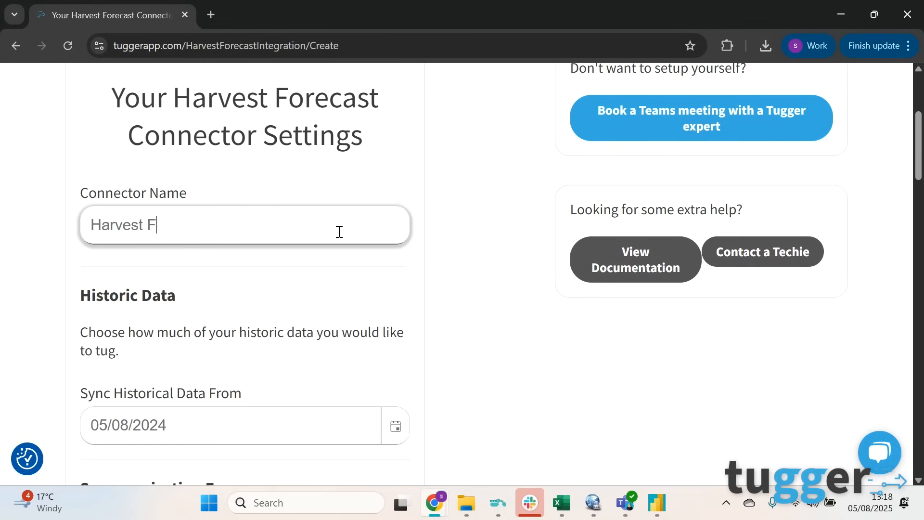
scroll(down, 3)
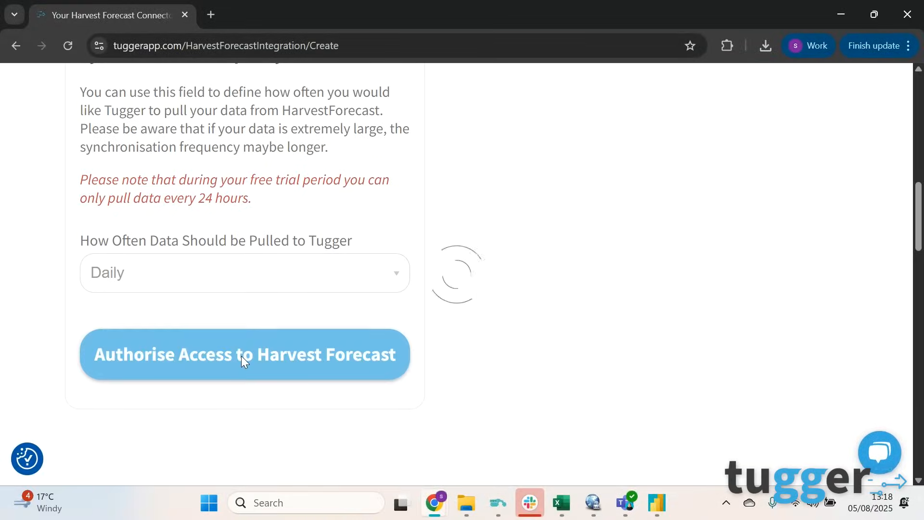
Step: Authorise Tugger's access and approve the application against the Forecast account in Harvest ID
click(245, 354)
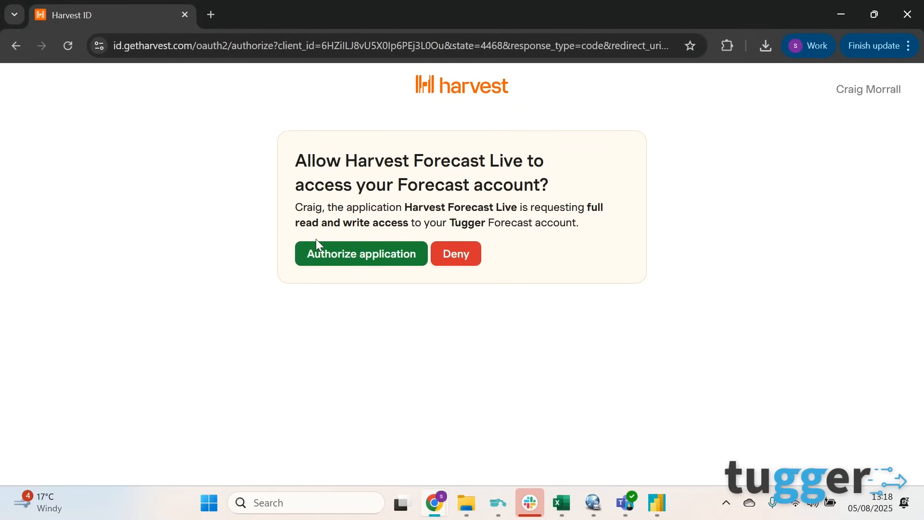
click(361, 253)
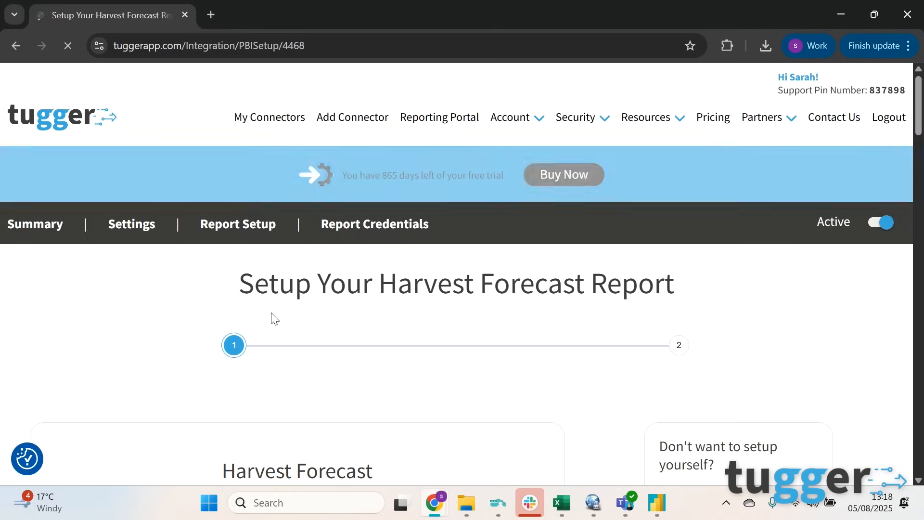
scroll(down, 3)
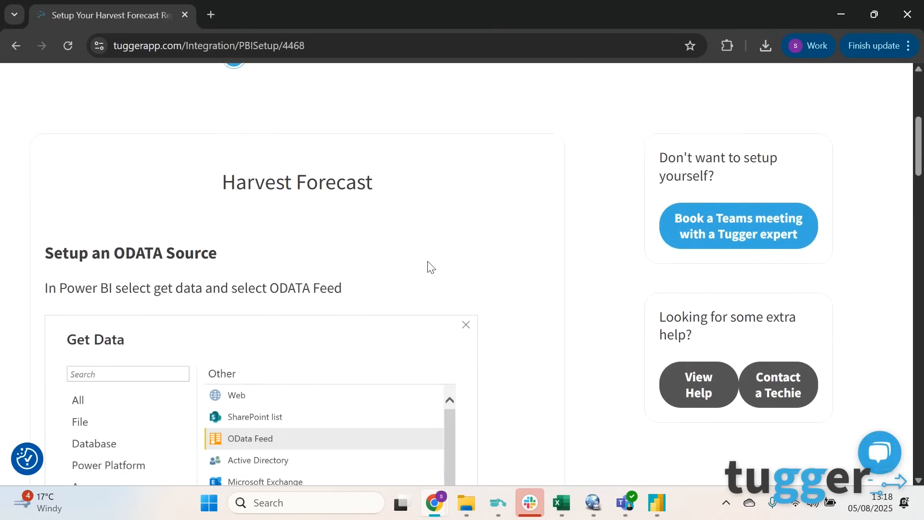
scroll(down, 3)
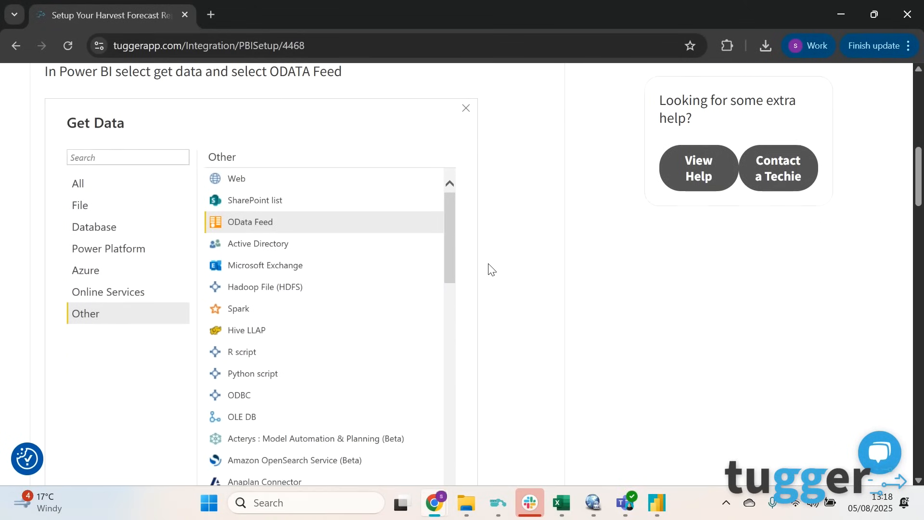
Step: Start a blank Power BI report, choose an OData feed source and copy Tugger's ODATA URL
click(656, 502)
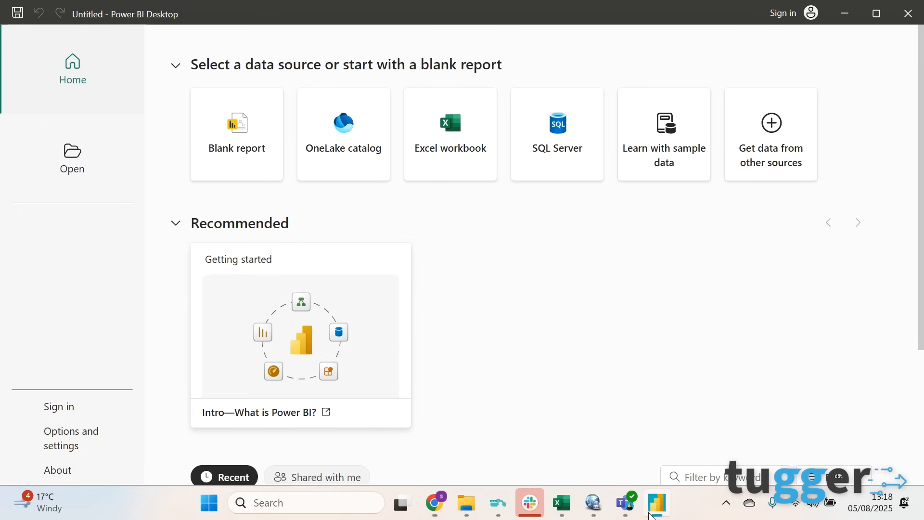
click(237, 134)
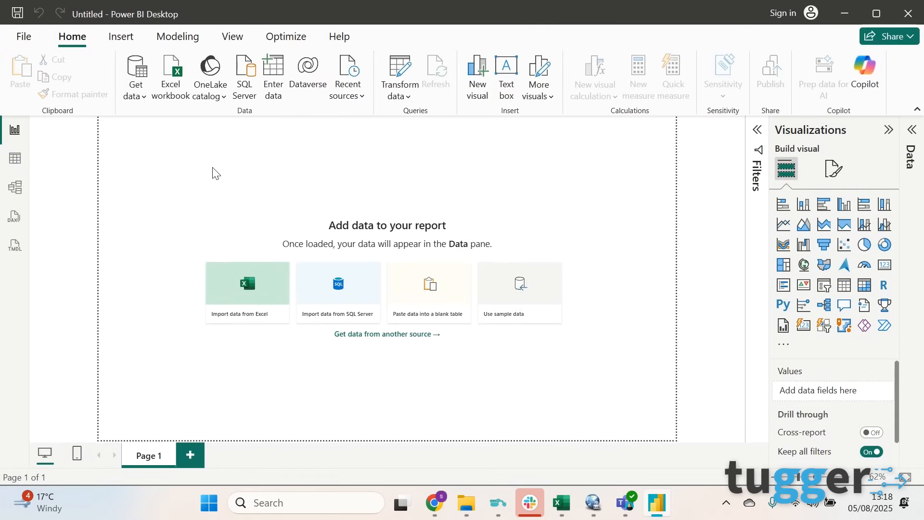
click(136, 77)
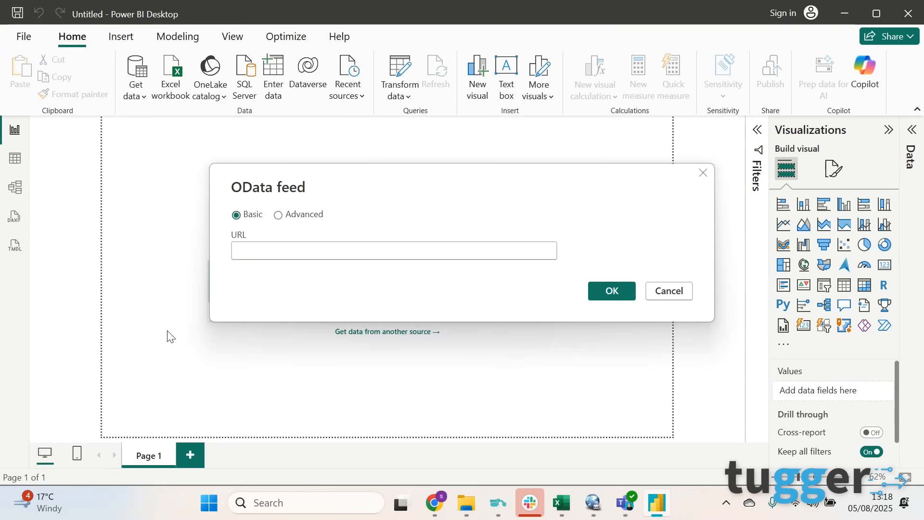
click(393, 250)
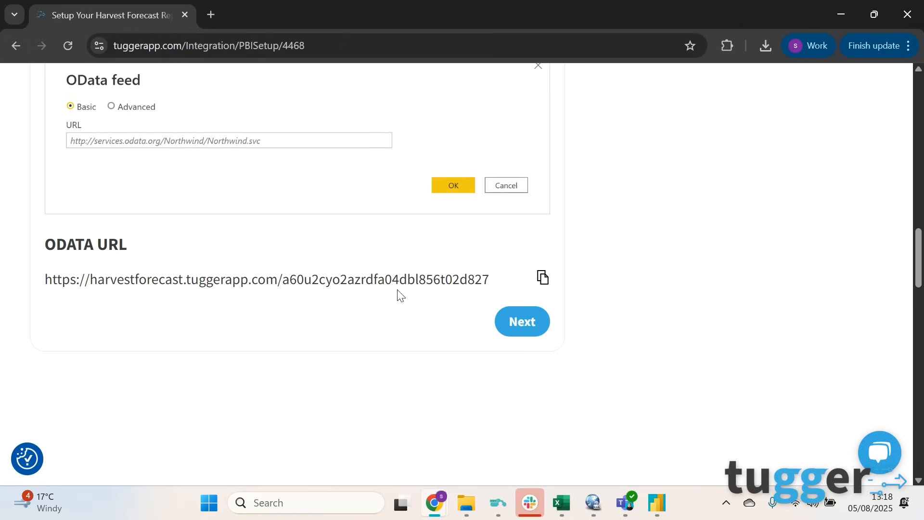
click(542, 277)
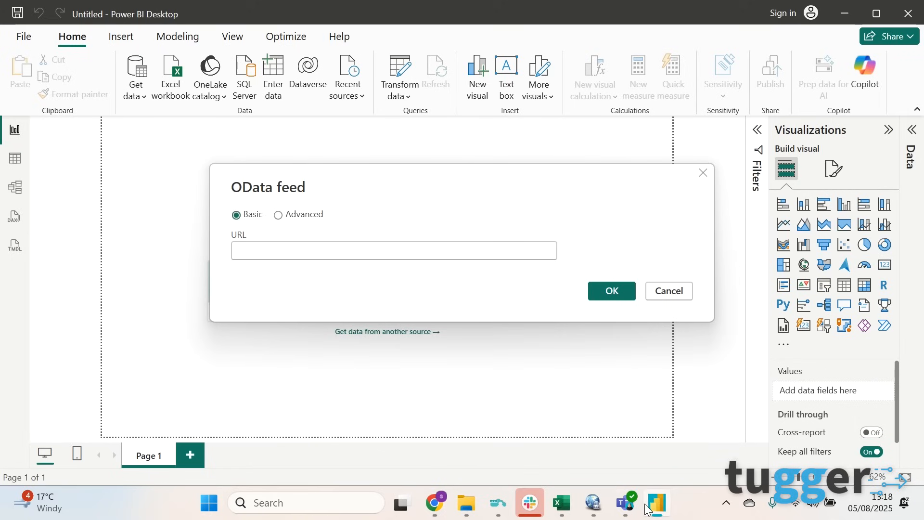
text(https://harvestforecast.tuggerapp.com/a60u2cyo2azrdfa04dbl856t02d827)
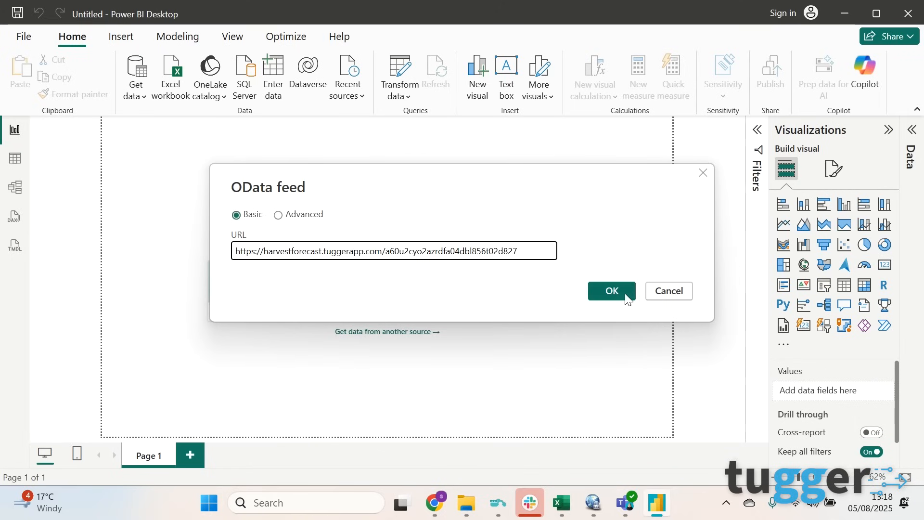
click(612, 291)
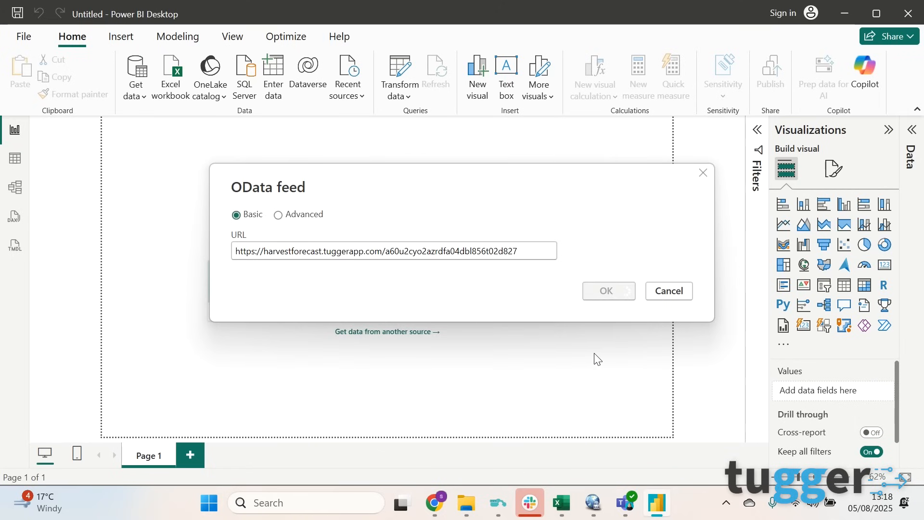
click(608, 291)
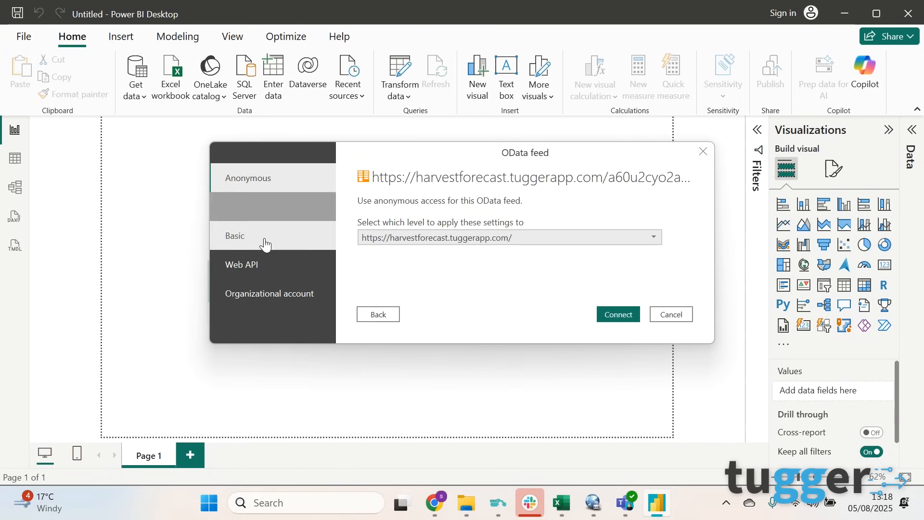
click(234, 235)
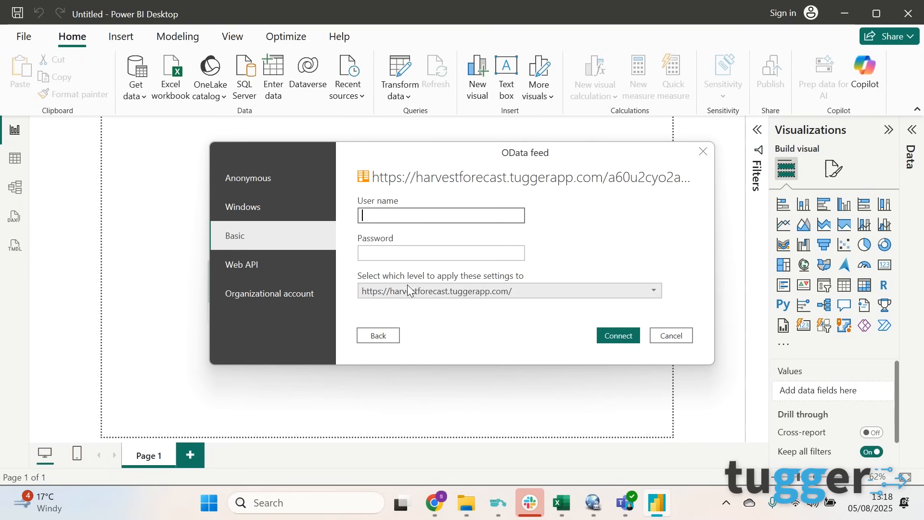
mouse_move(434, 502)
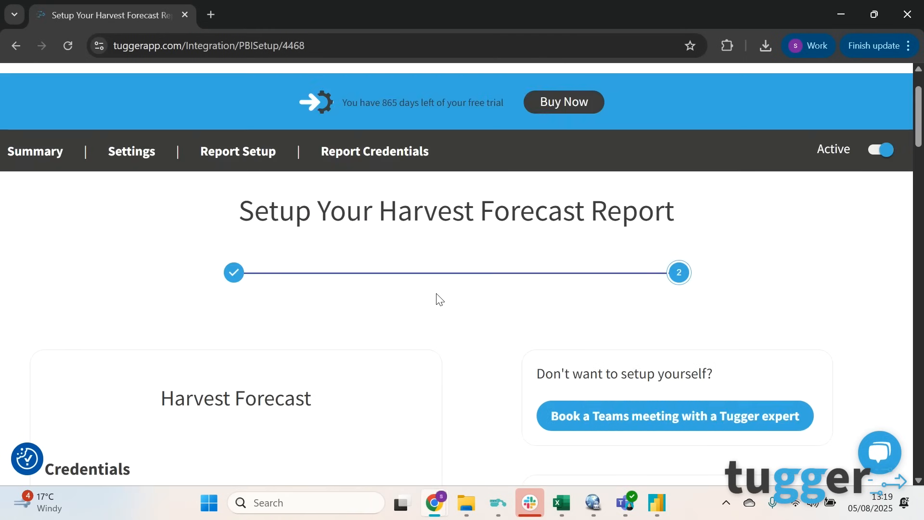
Step: Copy the Tugger username and password from Authentication Details and return to Power BI
scroll(down, 3)
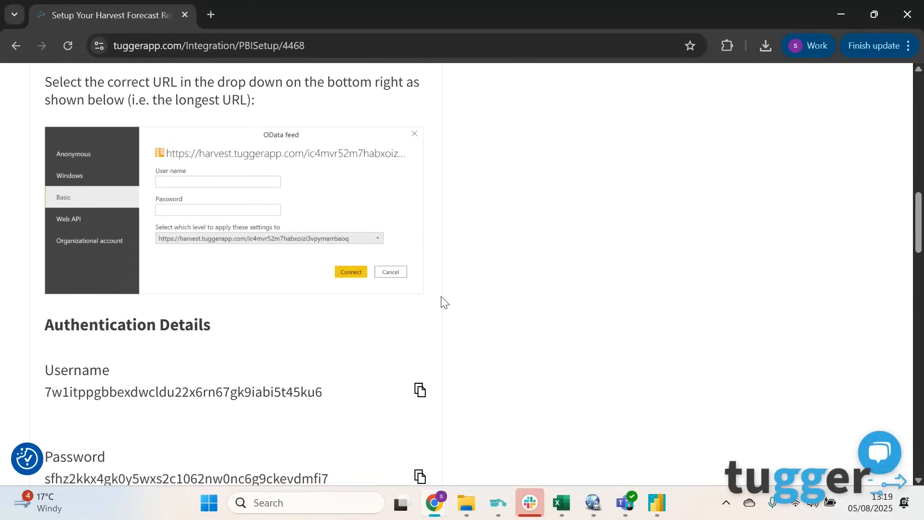
scroll(down, 3)
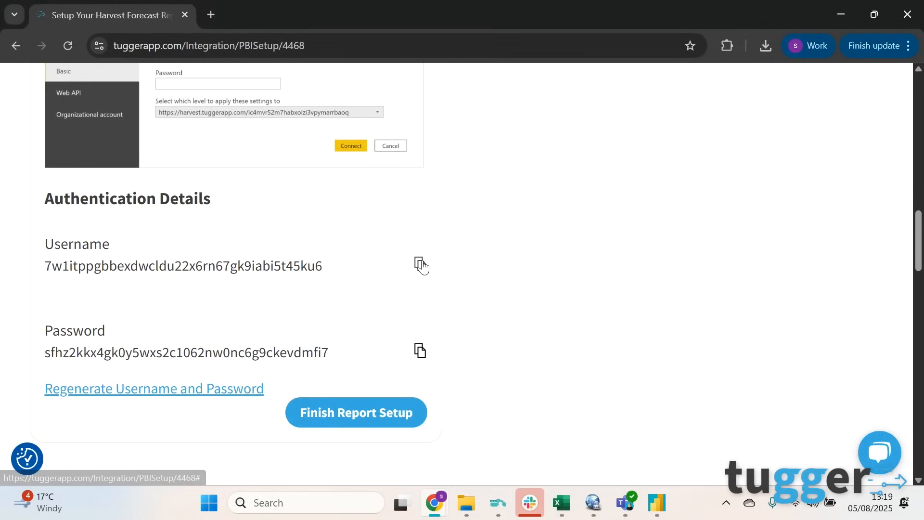
click(420, 264)
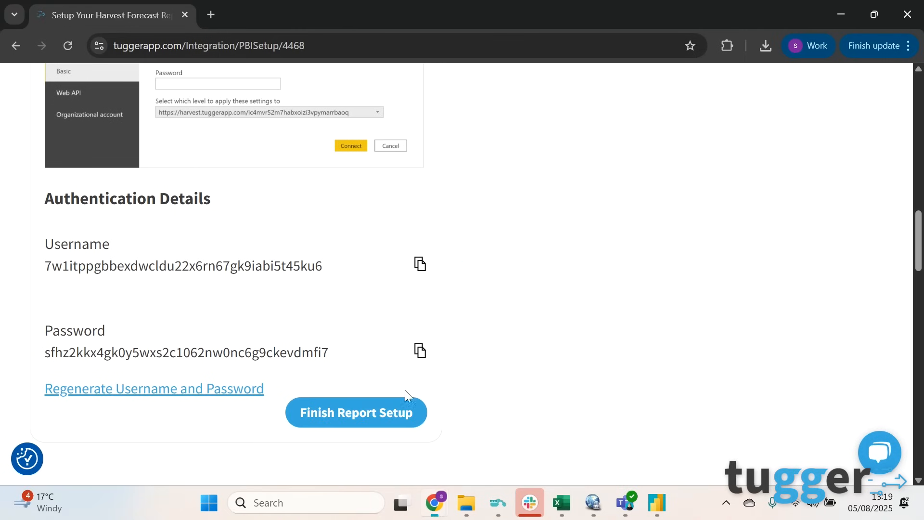
click(419, 350)
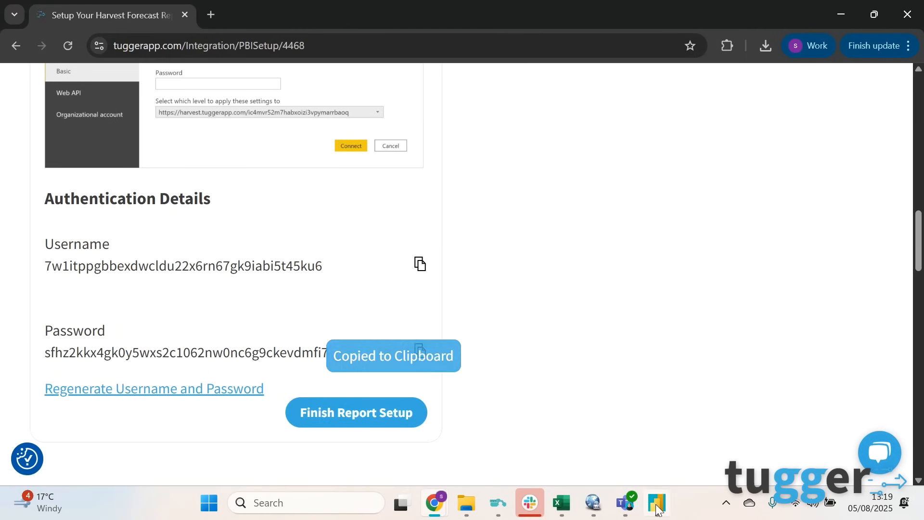
click(657, 503)
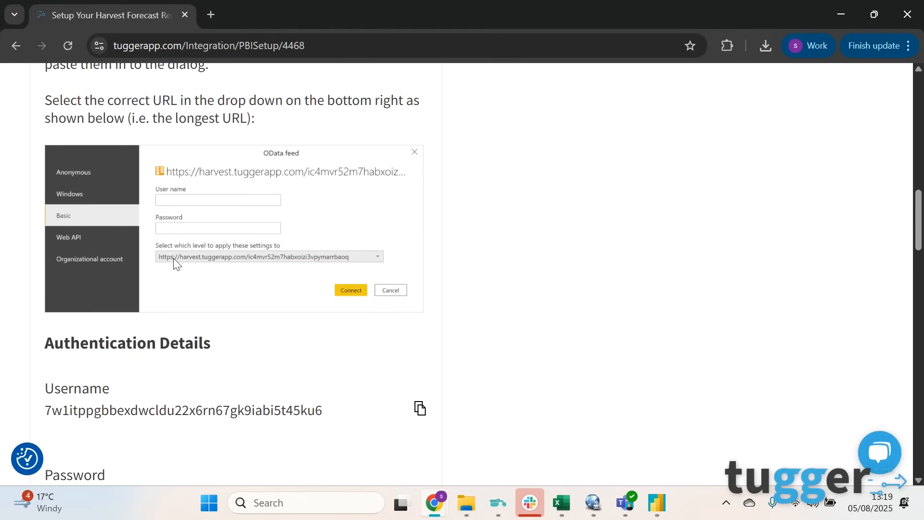
mouse_move(288, 281)
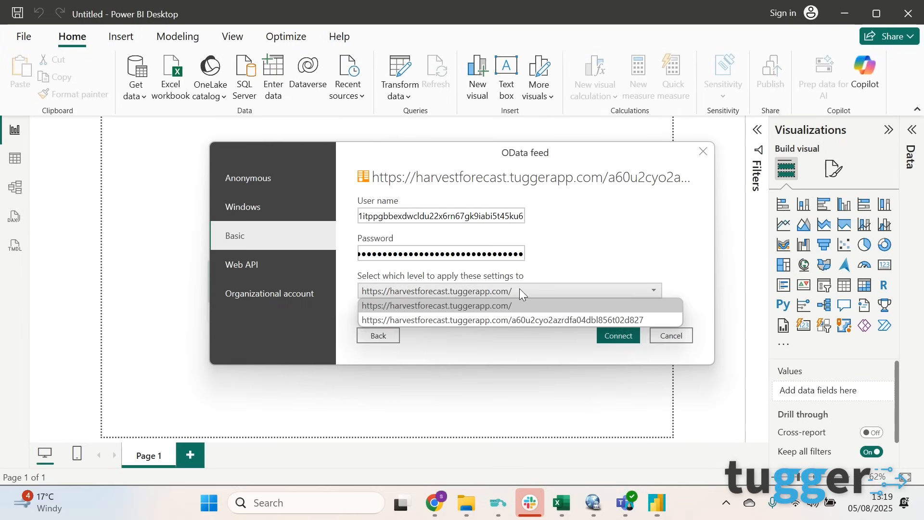
Step: Connect with the credentials at the full feed URL level and load the HarvestForecastAssignment table
click(505, 320)
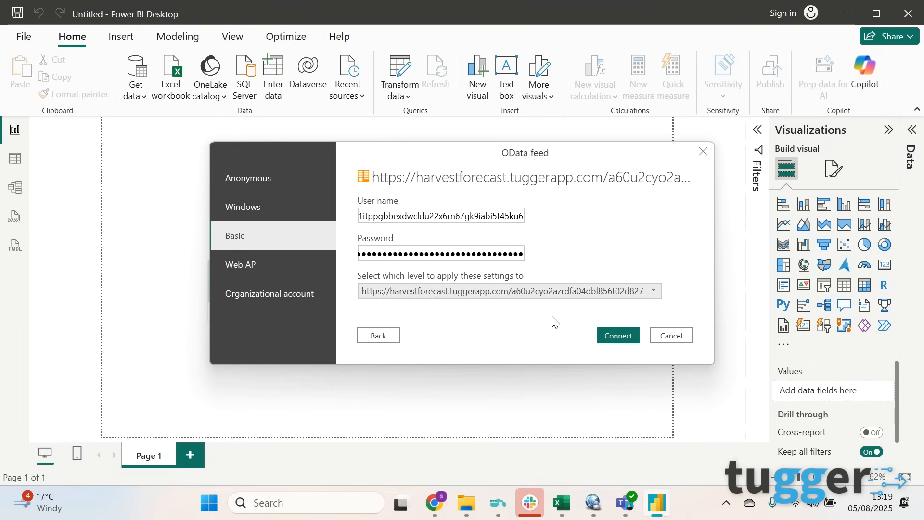
click(618, 335)
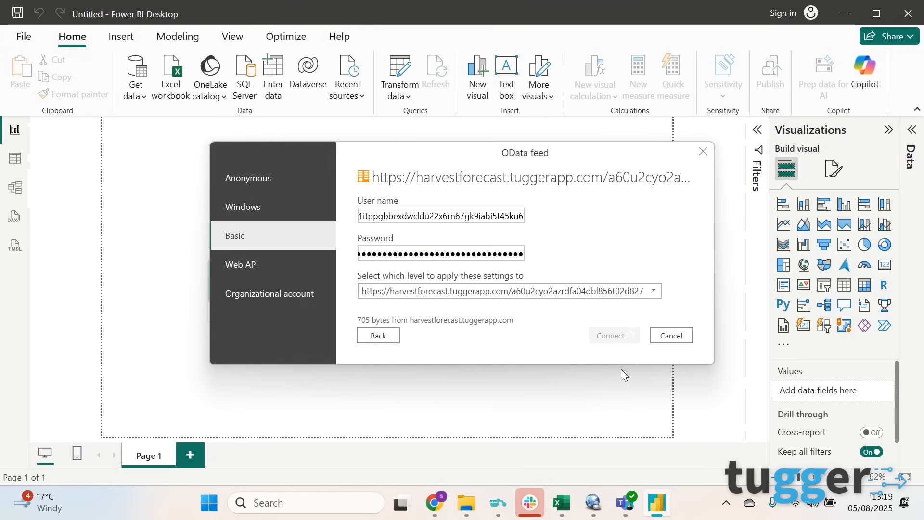
click(614, 335)
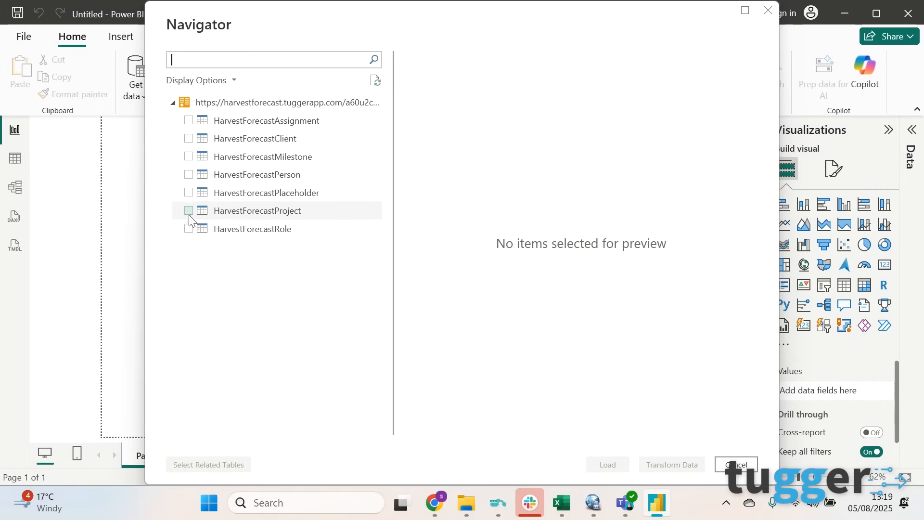
click(189, 120)
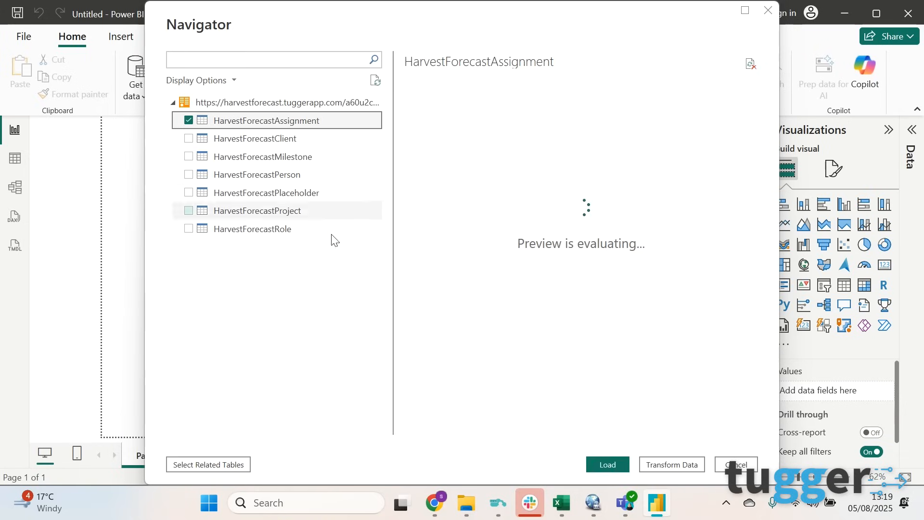
click(735, 465)
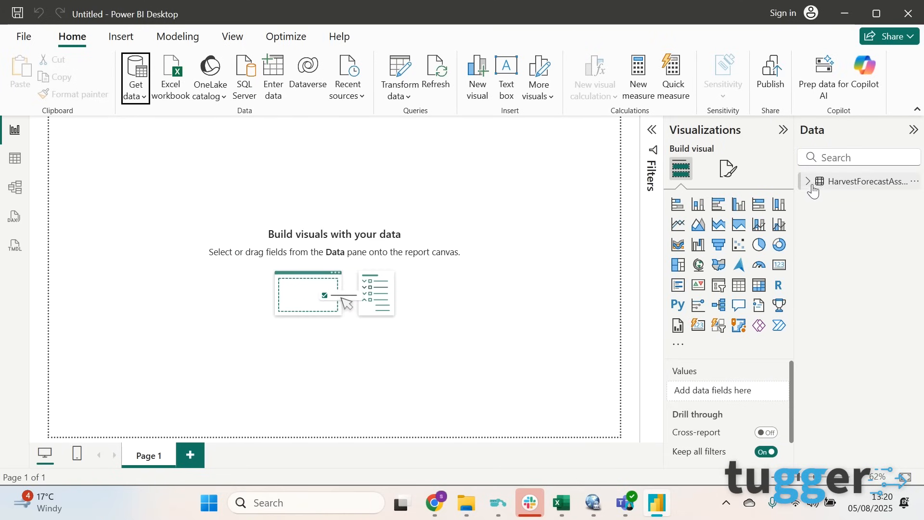
Step: Expand HarvestForecastAssignment in the Data pane to show allocation, end_date, person_id and project_id
click(808, 181)
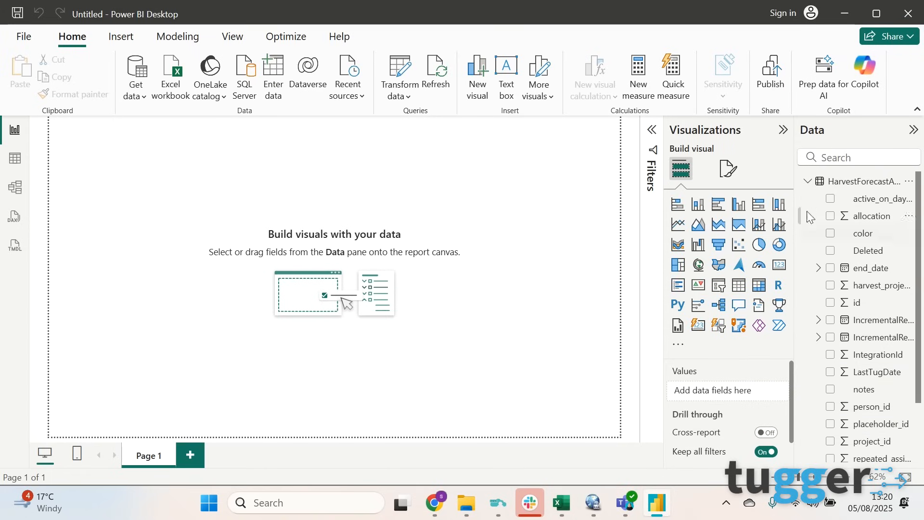
mouse_move(658, 310)
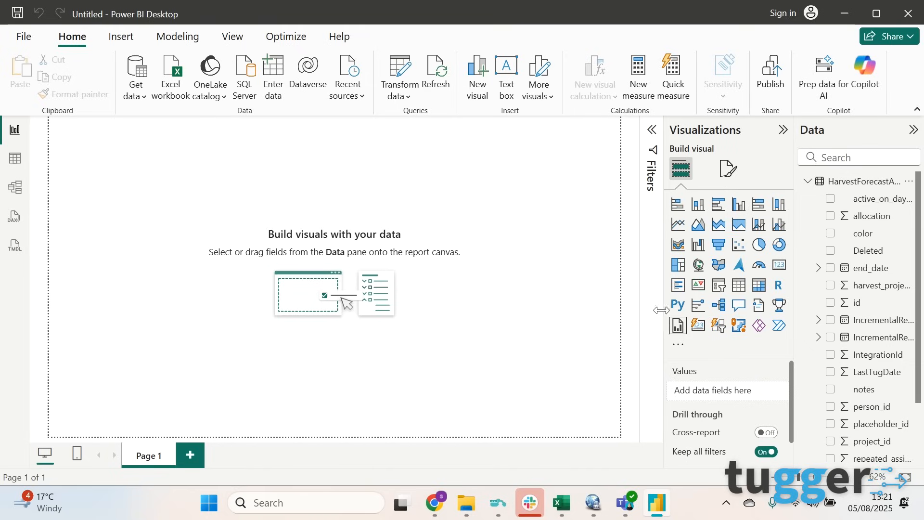
mouse_move(505, 284)
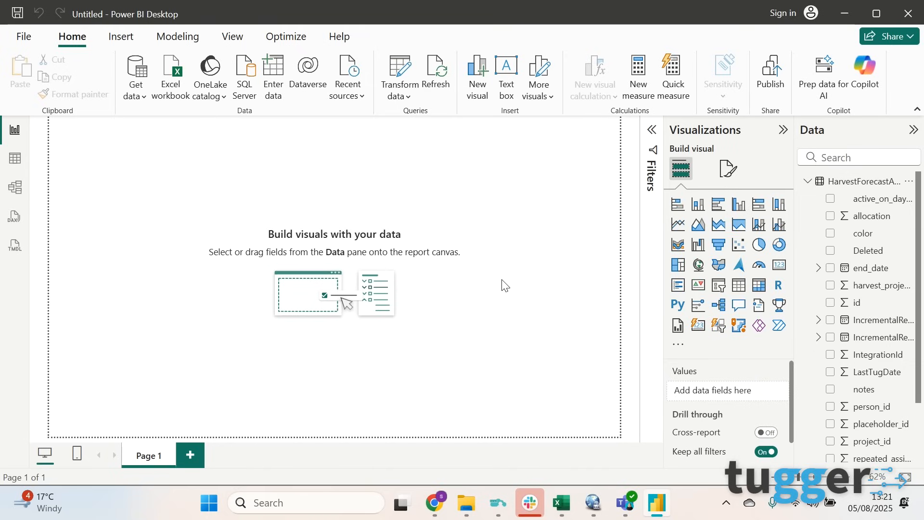